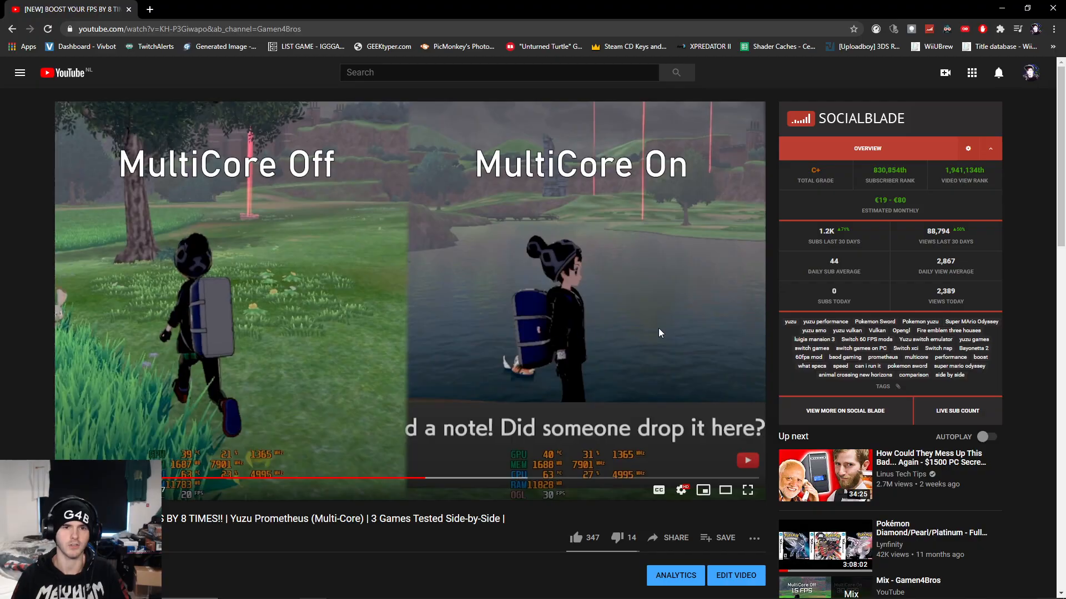
Put the yuzu Multi-Core comparison video into fullscreen playback.
click(747, 490)
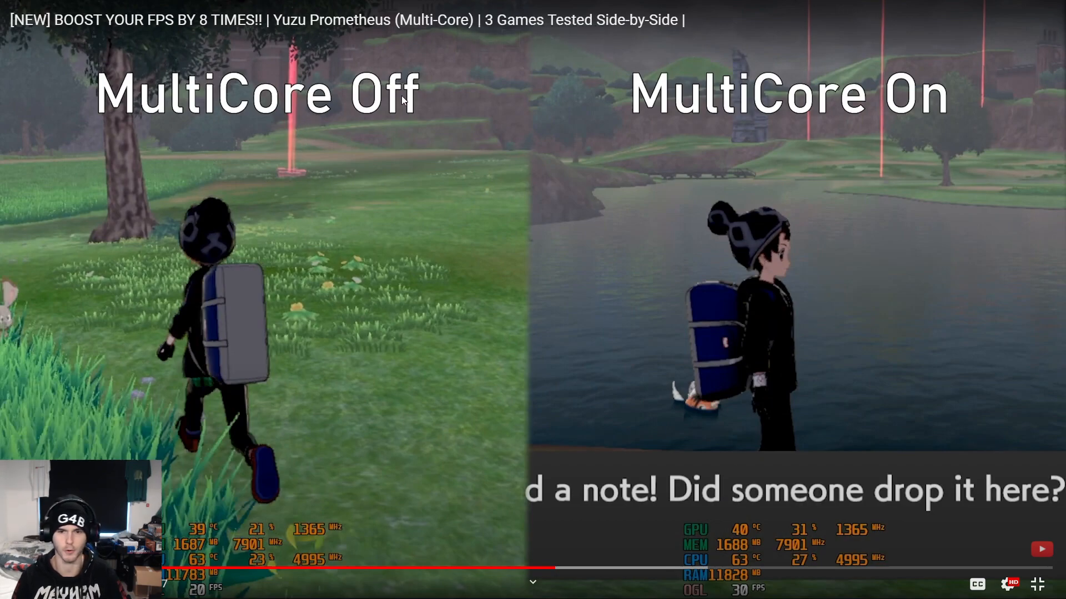
mouse_move(279, 518)
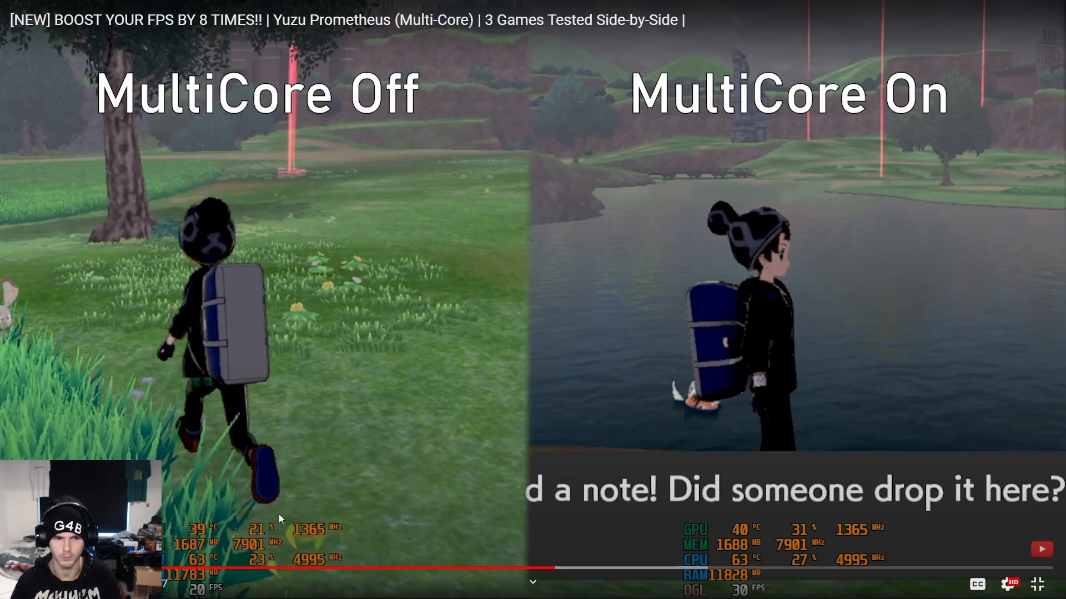
mouse_move(207, 75)
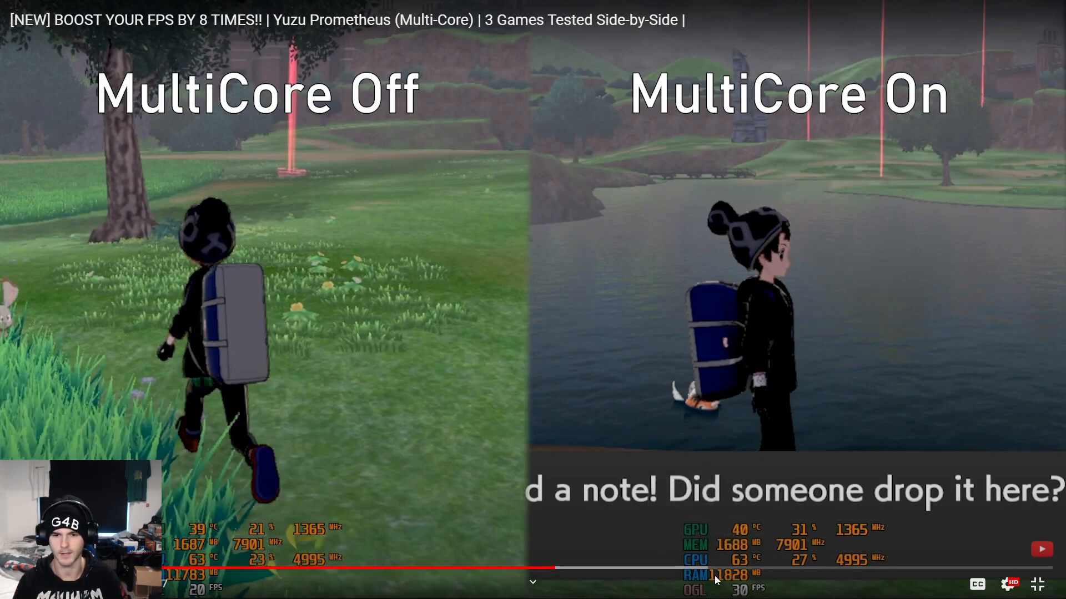
click(1037, 583)
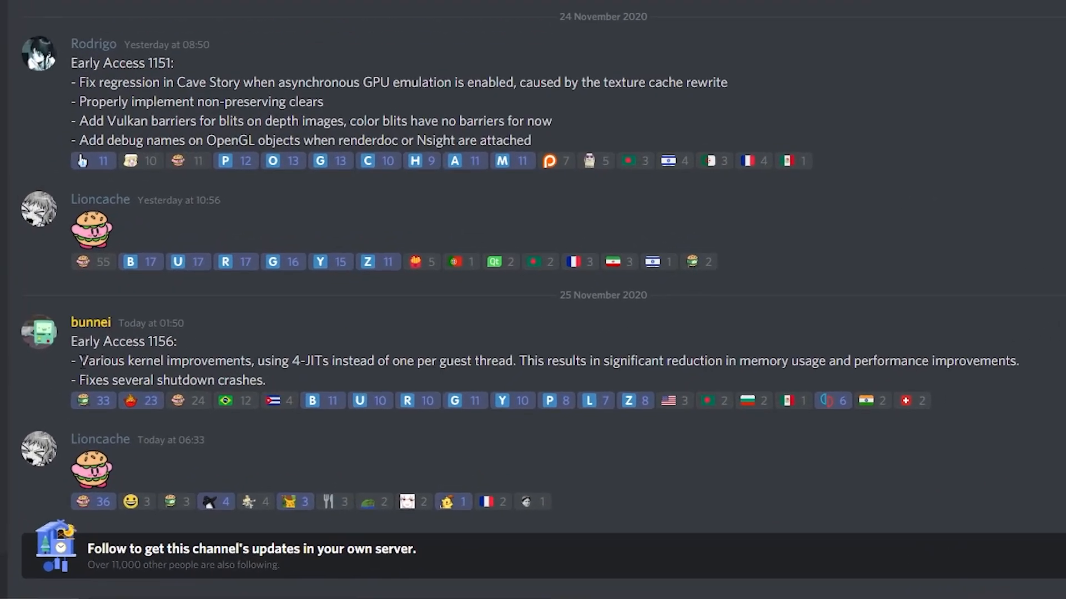
Scroll the changelog footage to centre the bunnei Early Access 1156 kernel post.
scroll(down, 3)
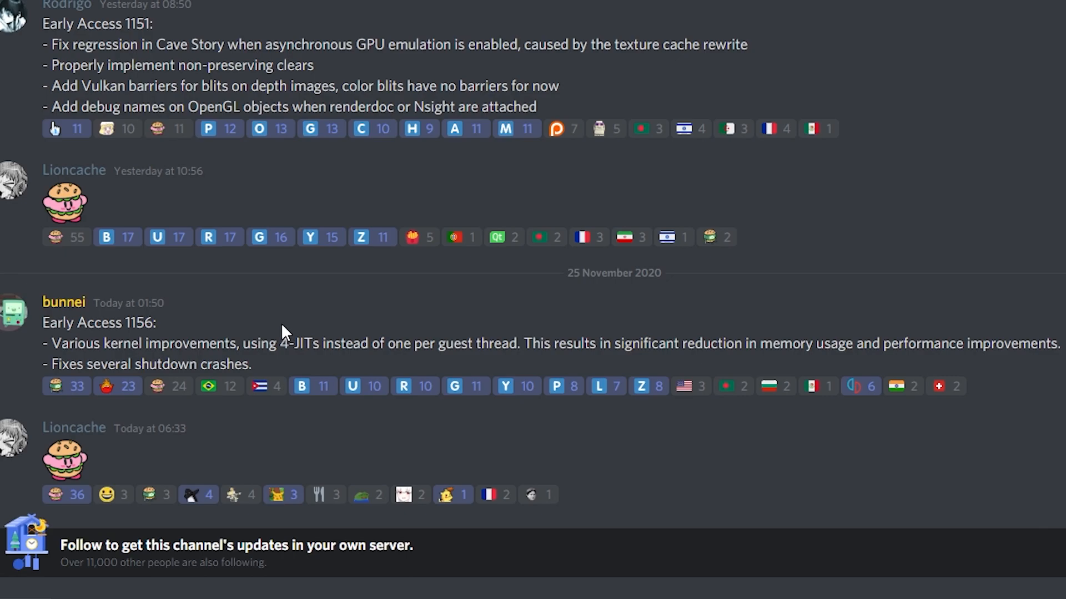
mouse_move(448, 326)
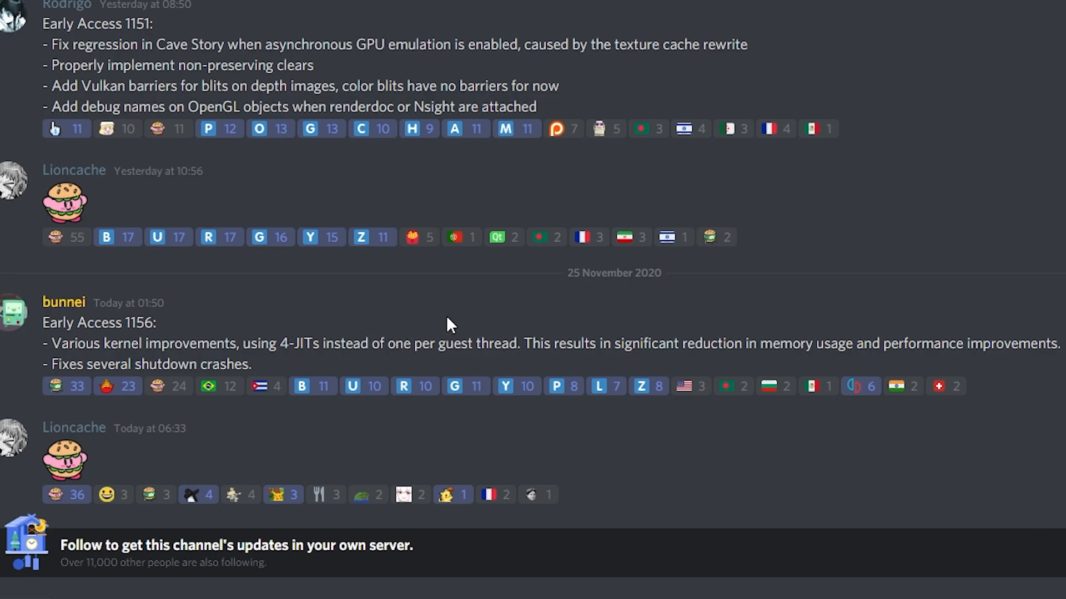
mouse_move(682, 312)
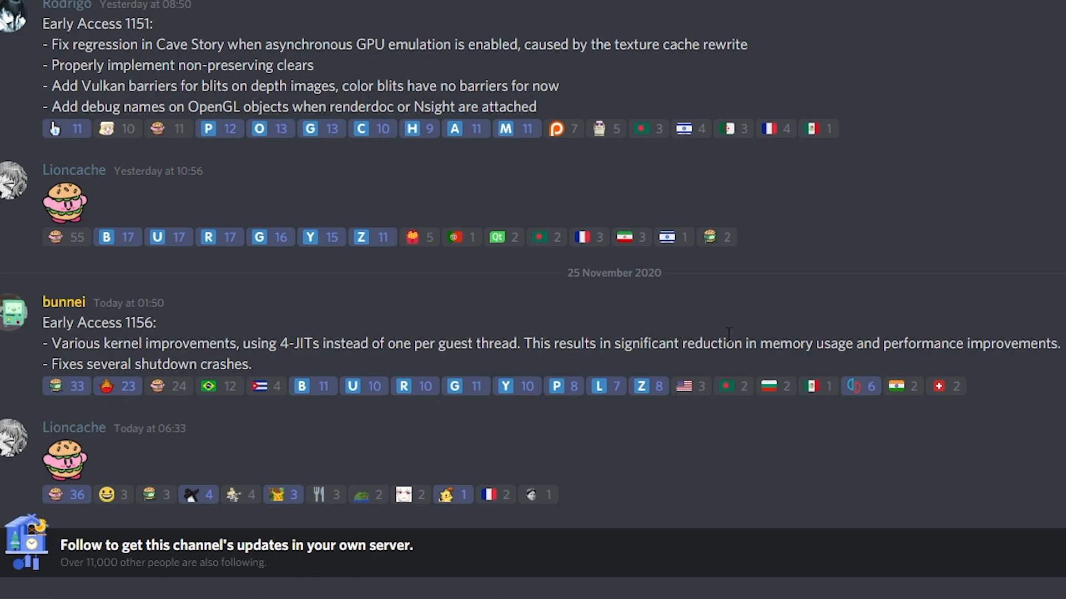
mouse_move(957, 334)
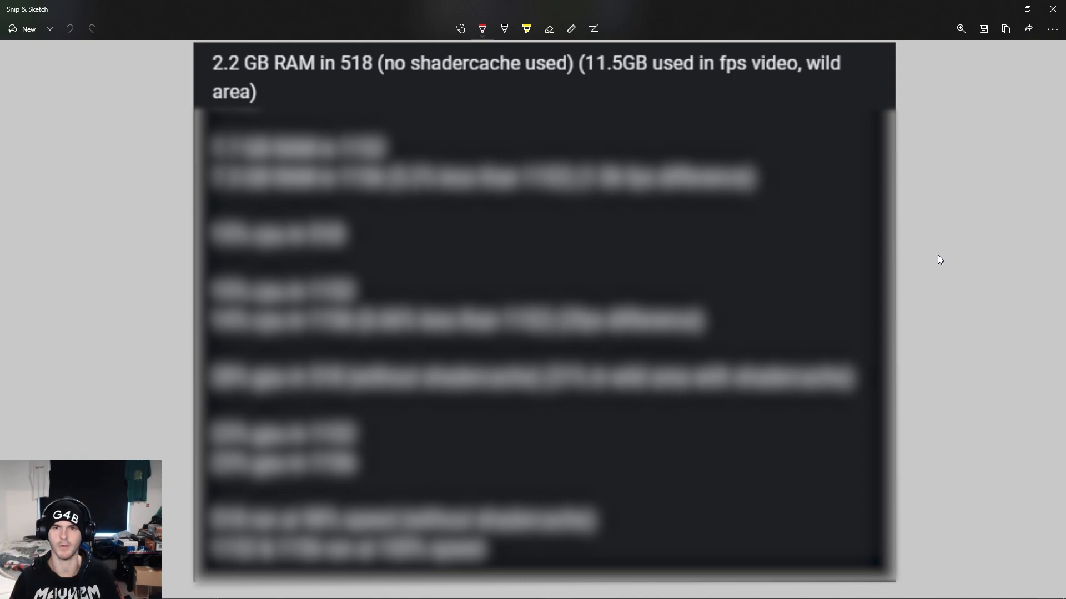
mouse_move(265, 94)
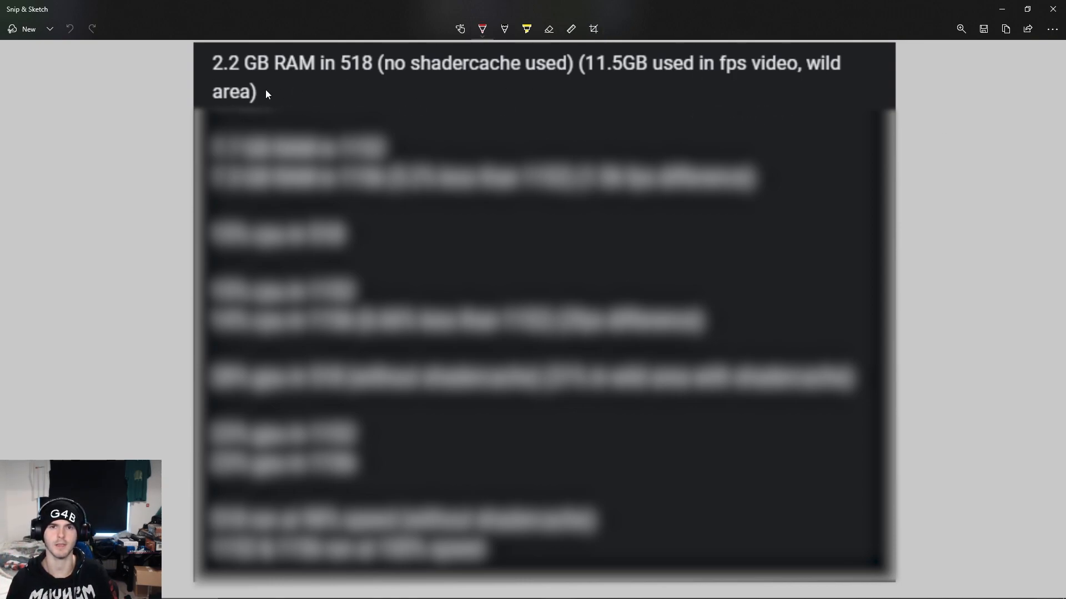
mouse_move(379, 66)
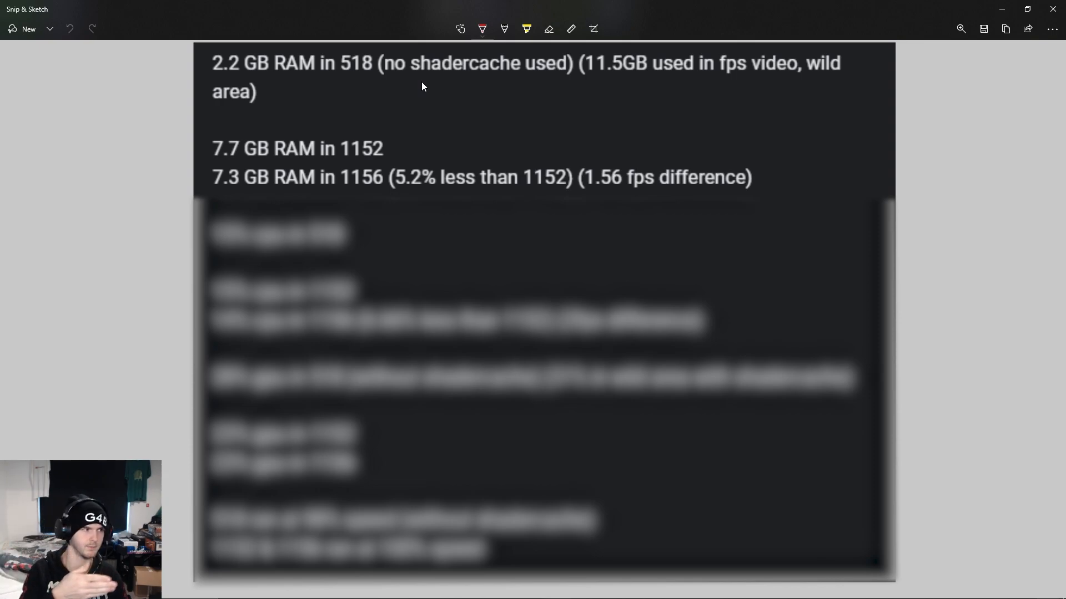
mouse_move(237, 158)
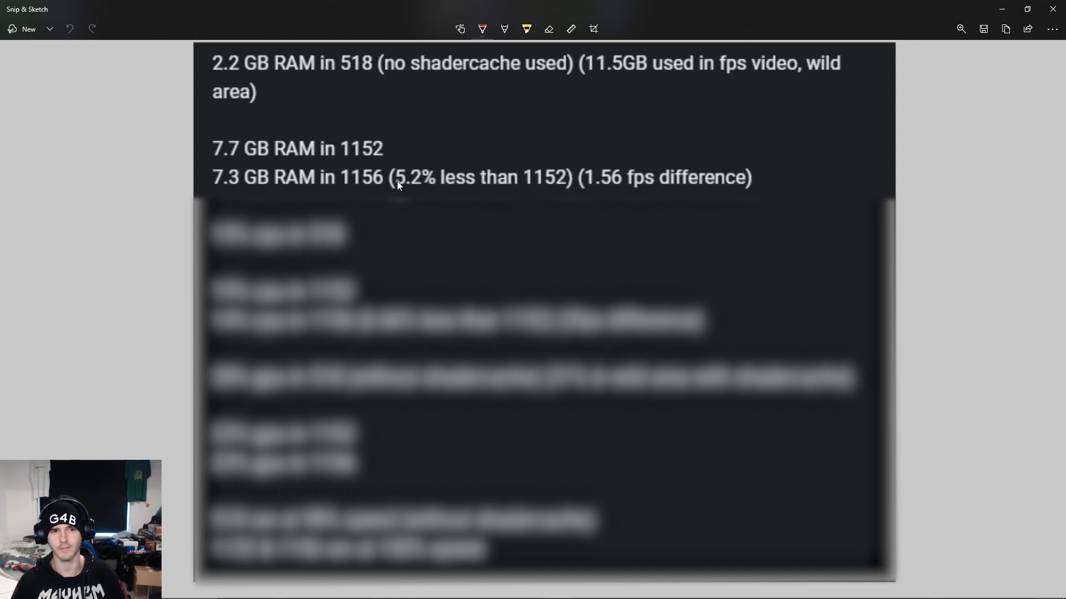
mouse_move(456, 170)
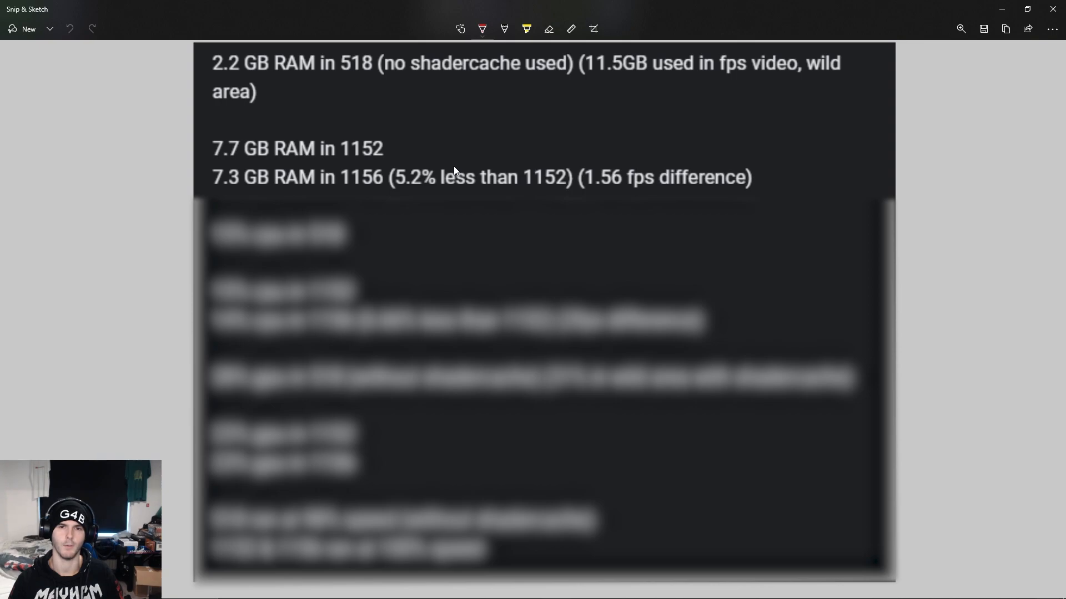
mouse_move(590, 192)
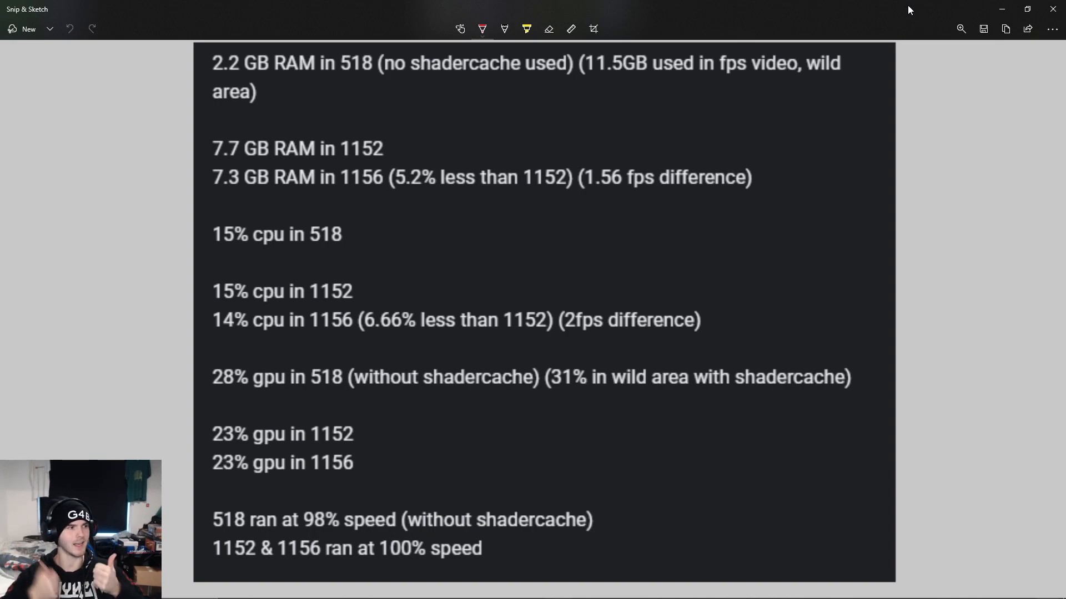
Type 'Comment' over the fully revealed build comparison note.
text(Comment)
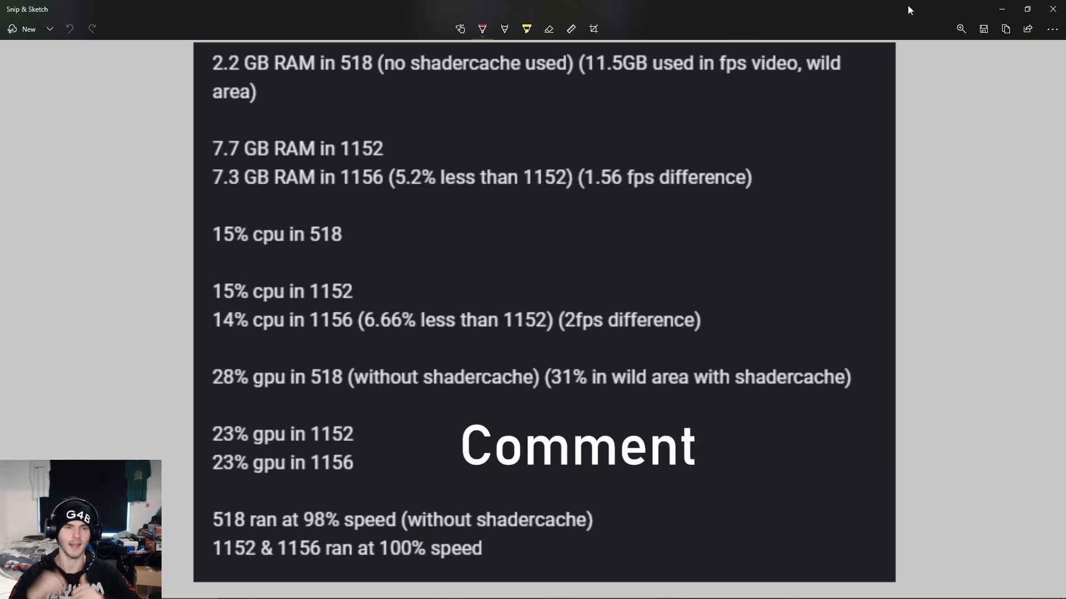